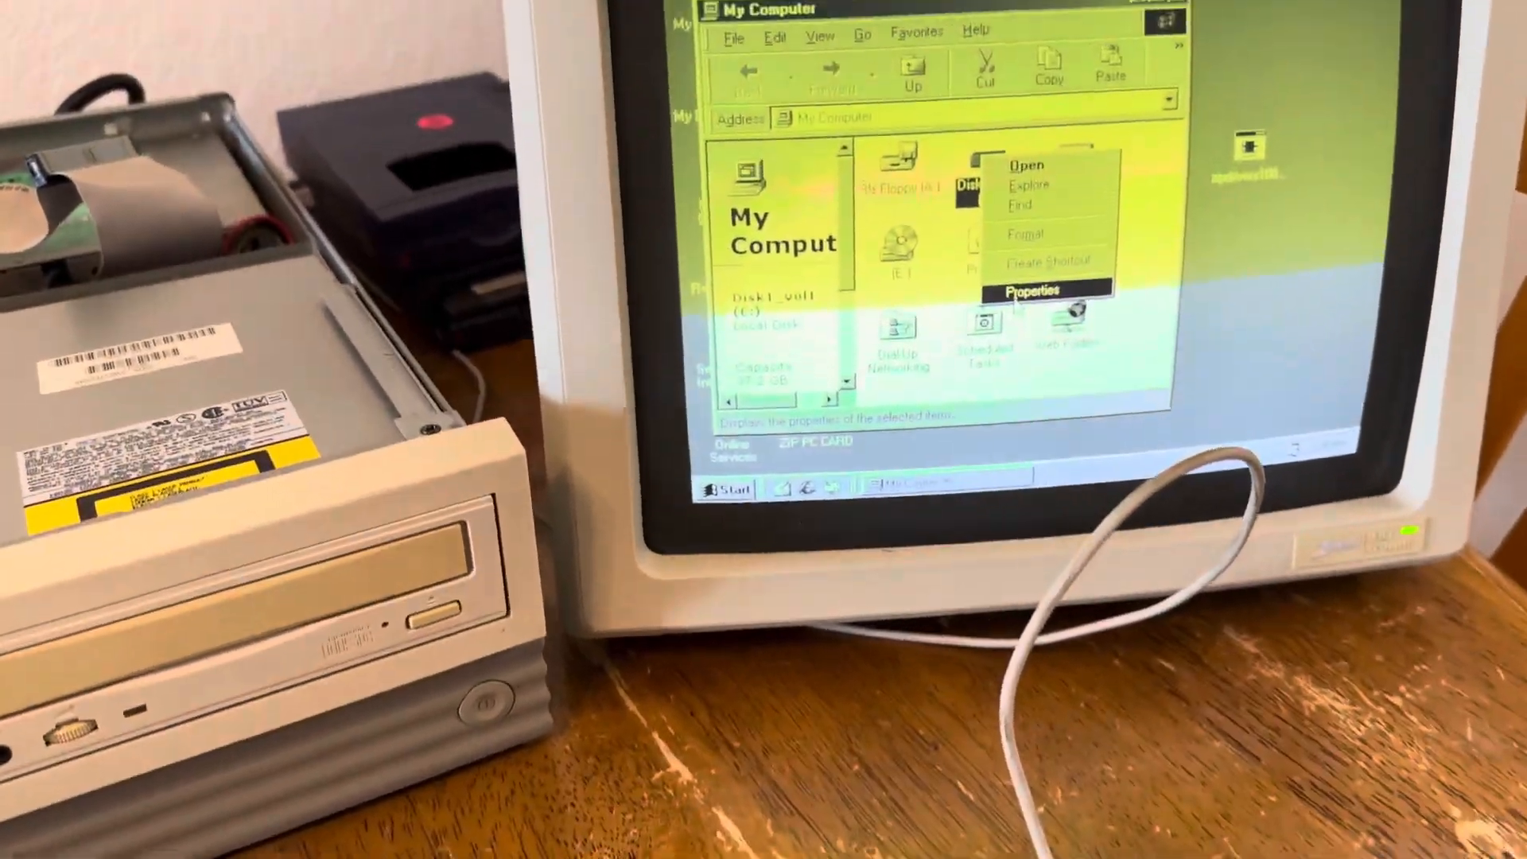
# Open drive C's properties to show its FAT32 format, 36.9GB free of 37.2GB
pyautogui.click(1028, 291)
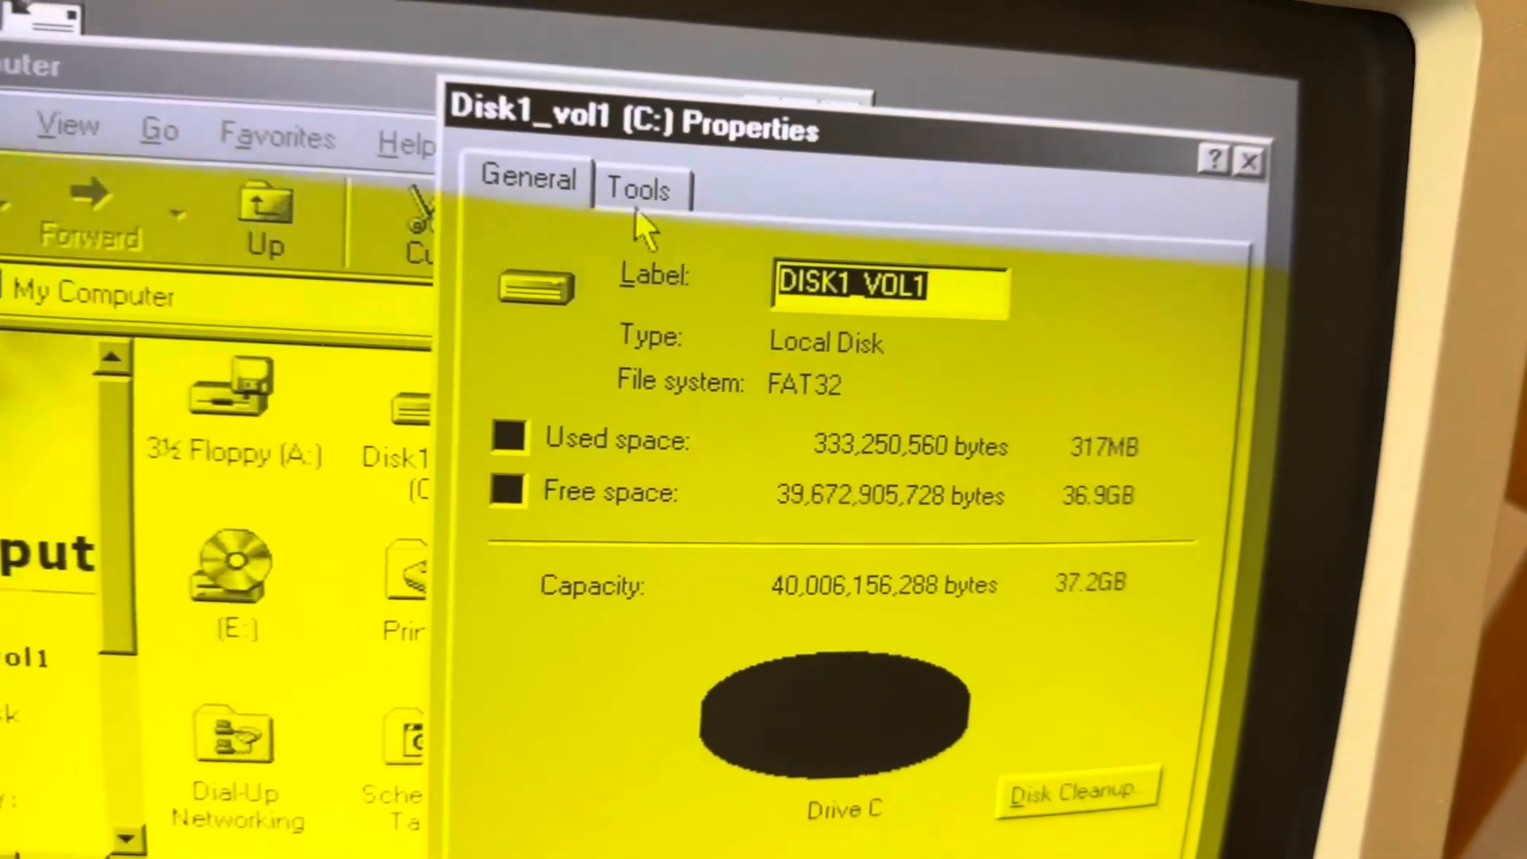
pyautogui.click(638, 190)
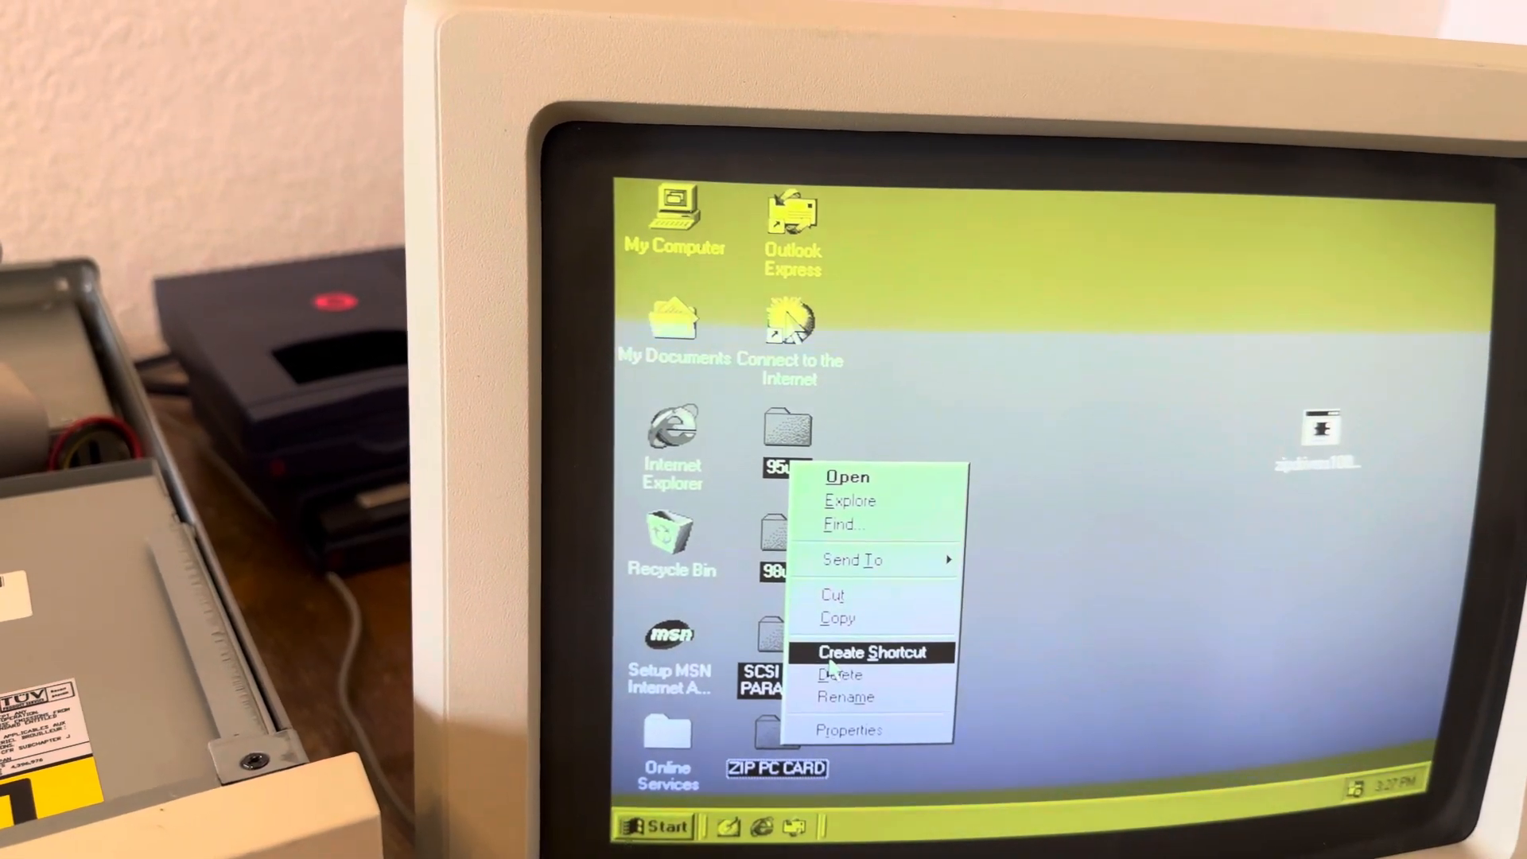
# Delete the four selected desktop folders, including SCSI AND PARALLEL and ZIP PC CARD
pyautogui.click(841, 674)
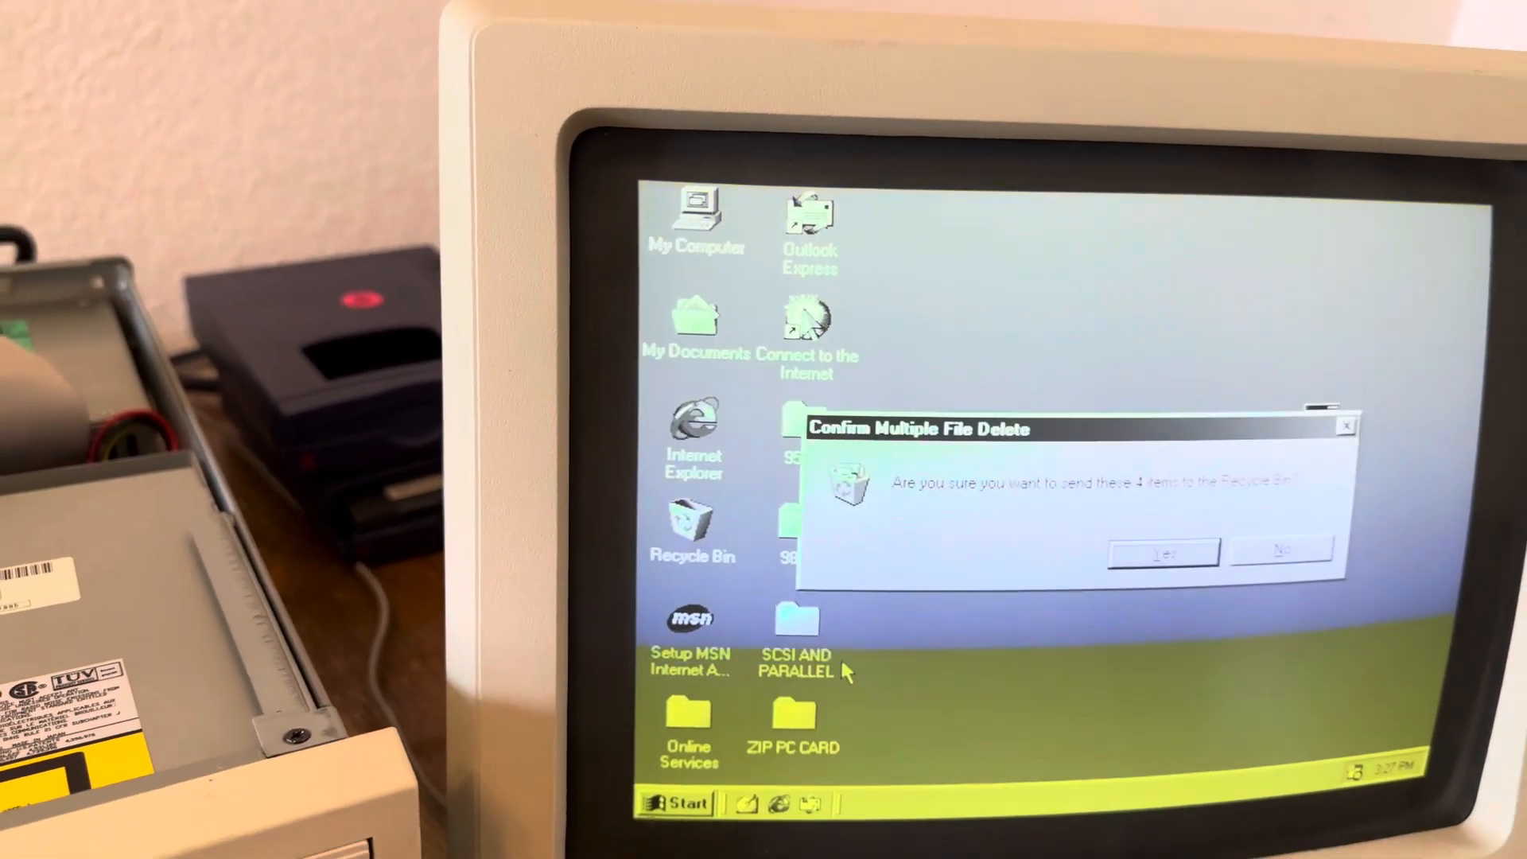